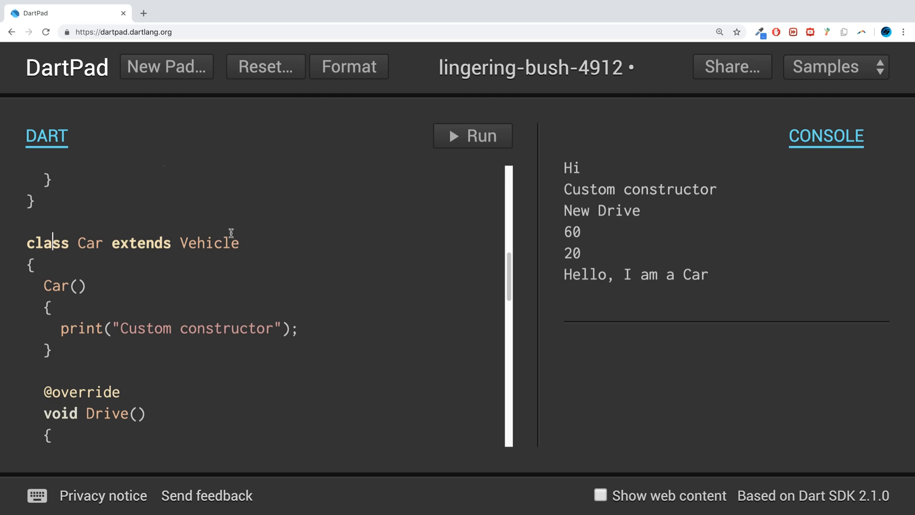
{"action": "mouse_move", "coordinate": [407, 217]}
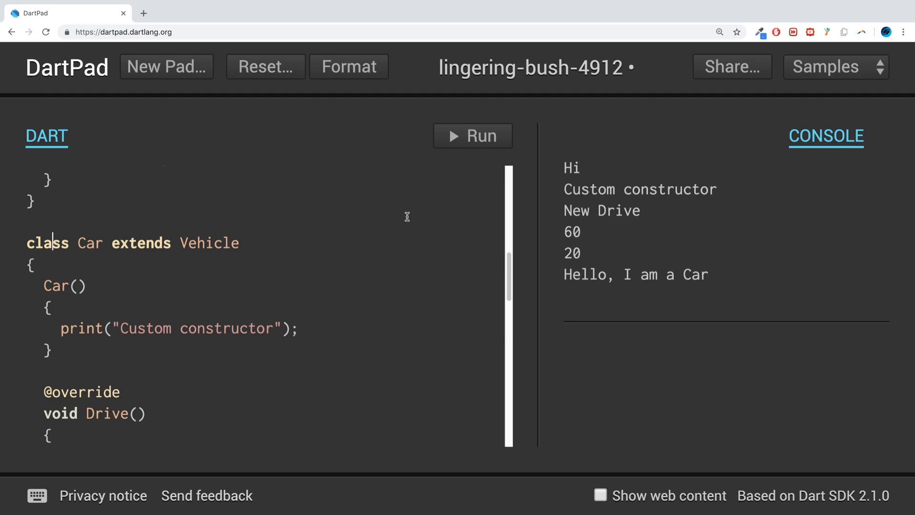
Step: Review the Vehicle and Car classes and leave a blank line after Car's closing brace
{"action": "scroll", "scroll_direction": "up", "scroll_amount": 3}
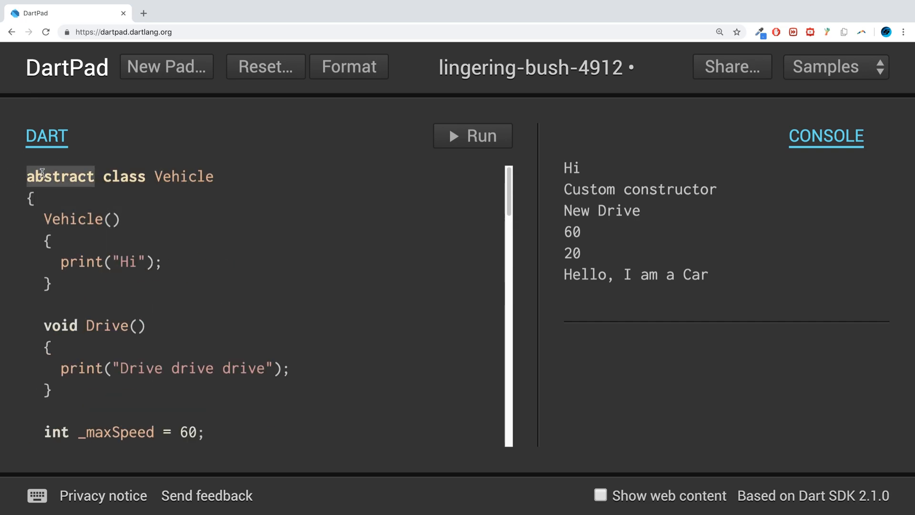
{"action": "scroll", "scroll_direction": "down", "scroll_amount": 3}
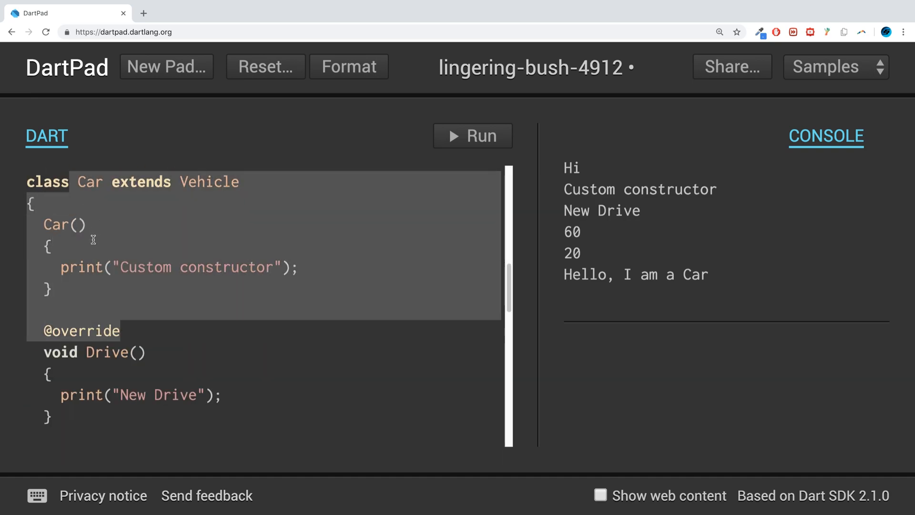
{"action": "left_click", "coordinate": [319, 402]}
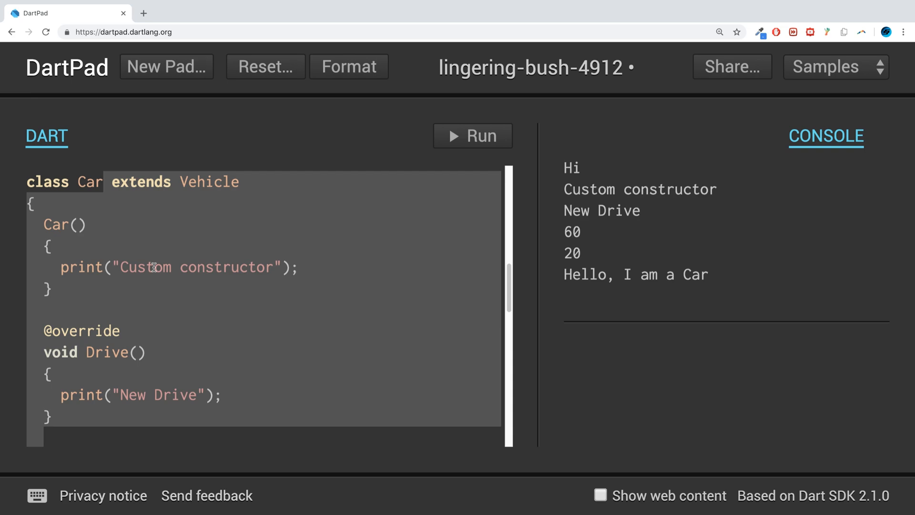
{"action": "scroll", "scroll_direction": "down", "scroll_amount": 3}
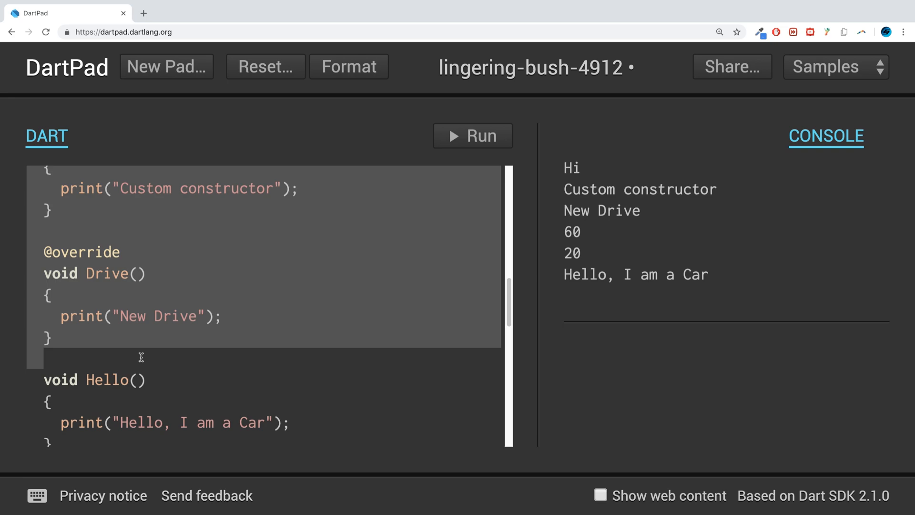
{"action": "scroll", "scroll_direction": "up", "scroll_amount": 3}
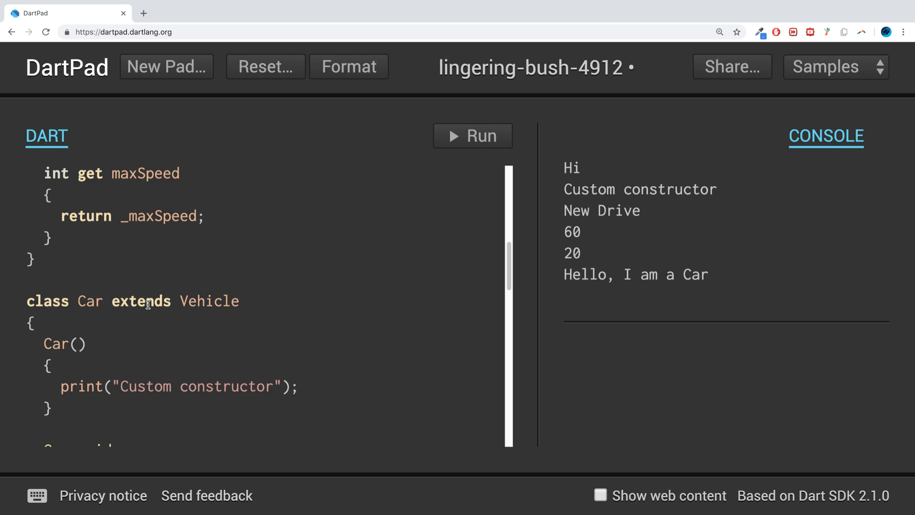
{"action": "scroll", "scroll_direction": "down", "scroll_amount": 3}
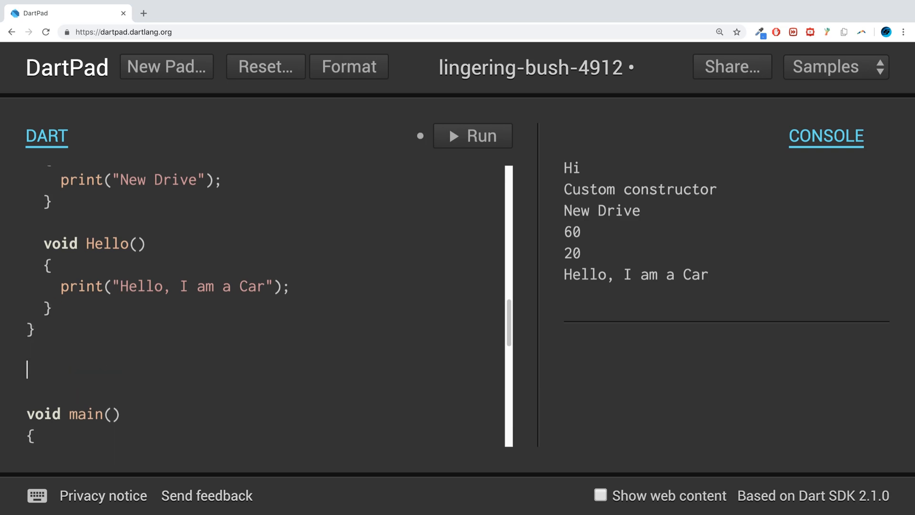
Step: Declare class BMW extends Car above main()
{"action": "scroll", "scroll_direction": "up", "scroll_amount": 3}
{"action": "type", "text": "class"}
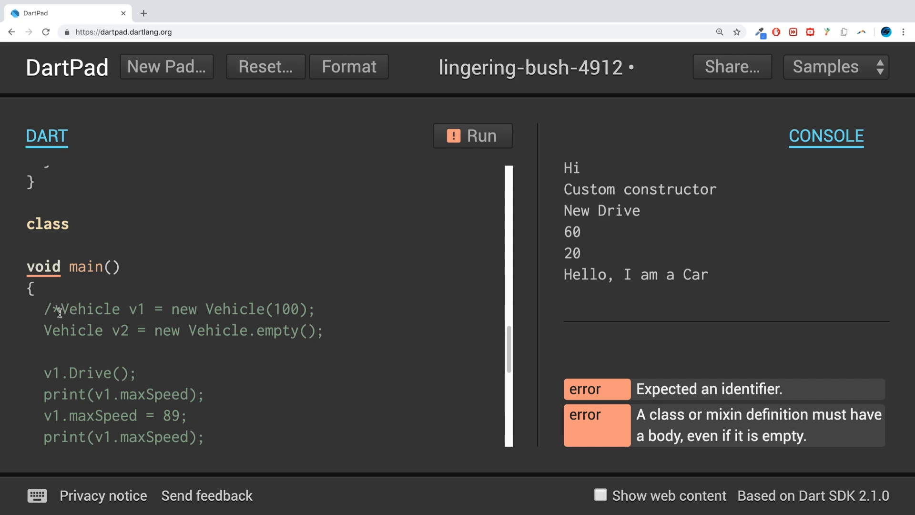
{"action": "type", "text": "BMW extends"}
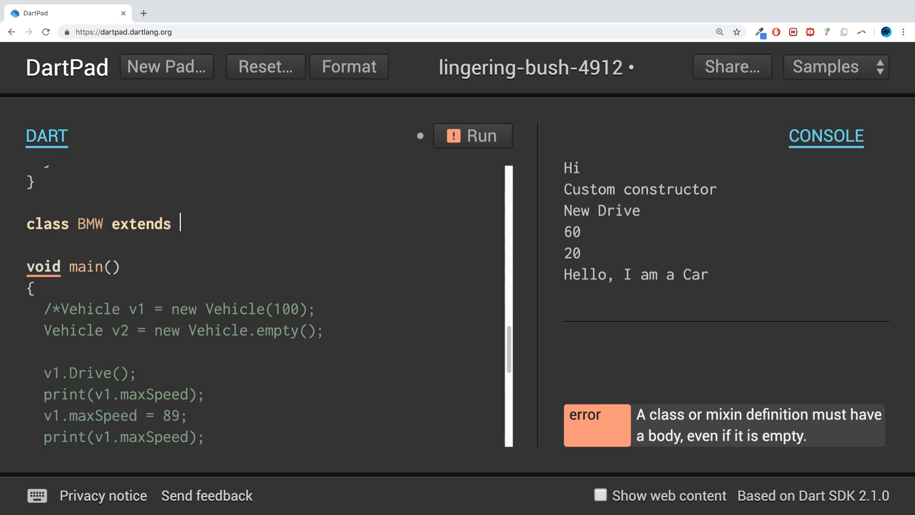
{"action": "type", "text": "Car"}
{"action": "type", "text": "{"}
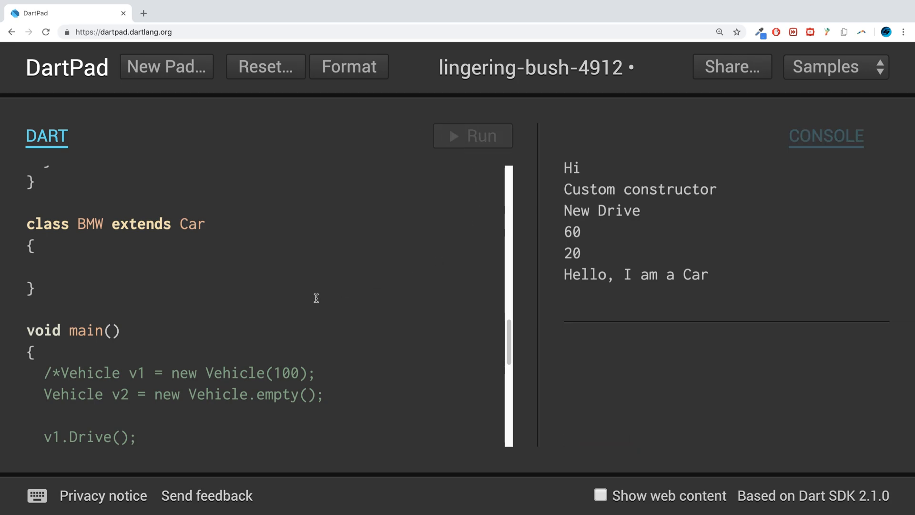
{"action": "scroll", "scroll_direction": "up", "scroll_amount": 3}
{"action": "type", "text": "p"}
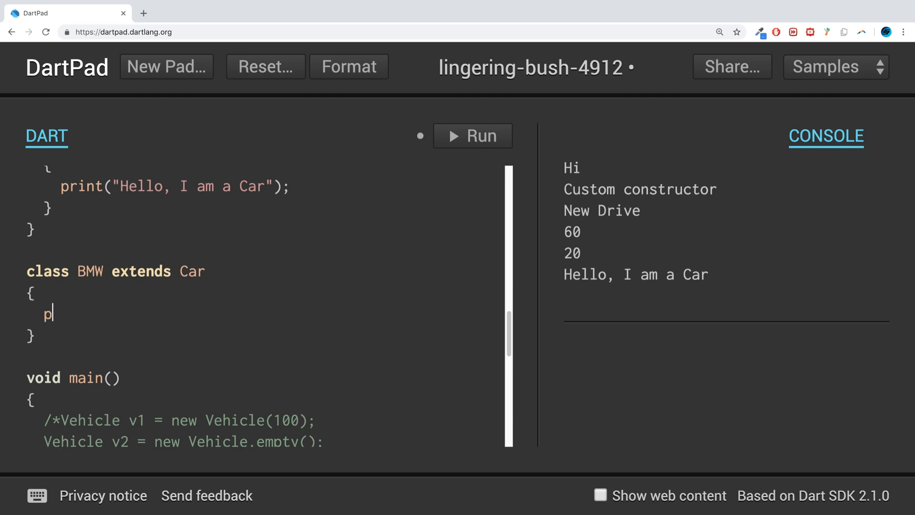
Step: Give BMW a void Hey() method that prints "Grandchild class"
{"action": "type", "text": "v"}
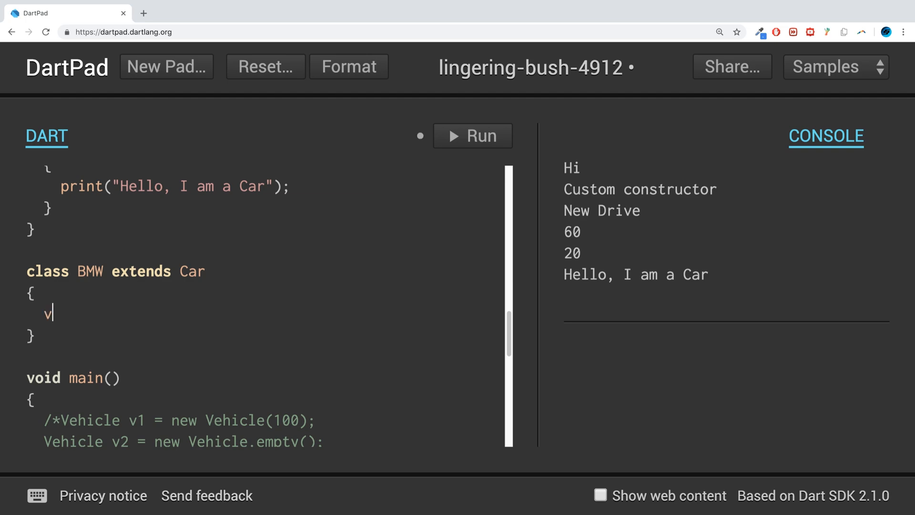
{"action": "type", "text": "oid"}
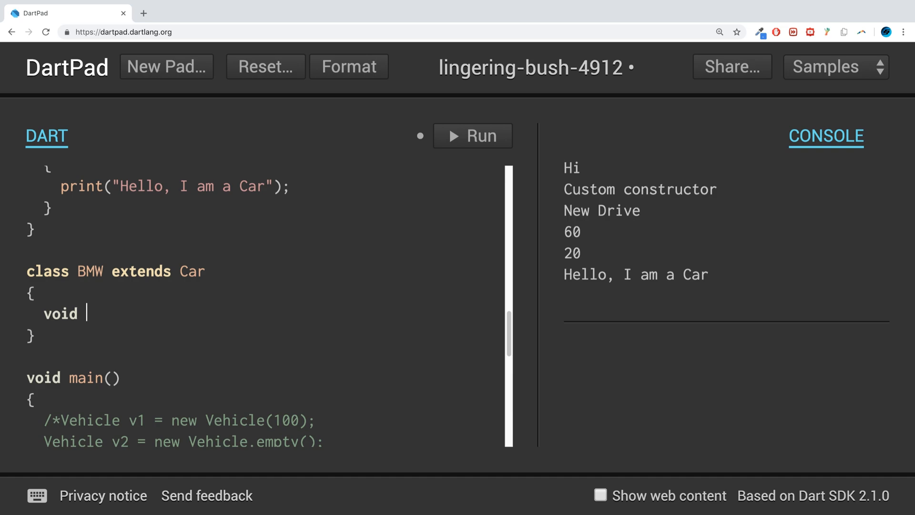
{"action": "type", "text": "Hey"}
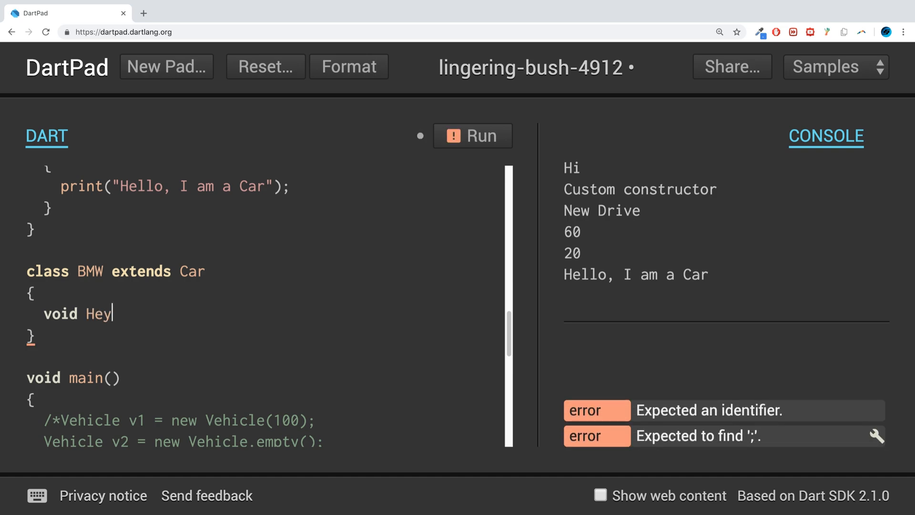
{"action": "type", "text": "()"}
{"action": "type", "text": "{"}
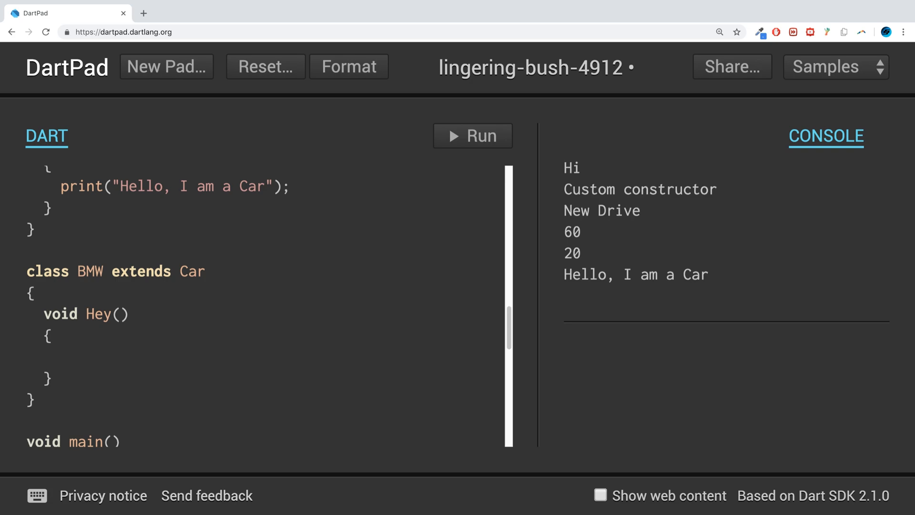
{"action": "type", "text": "pin"}
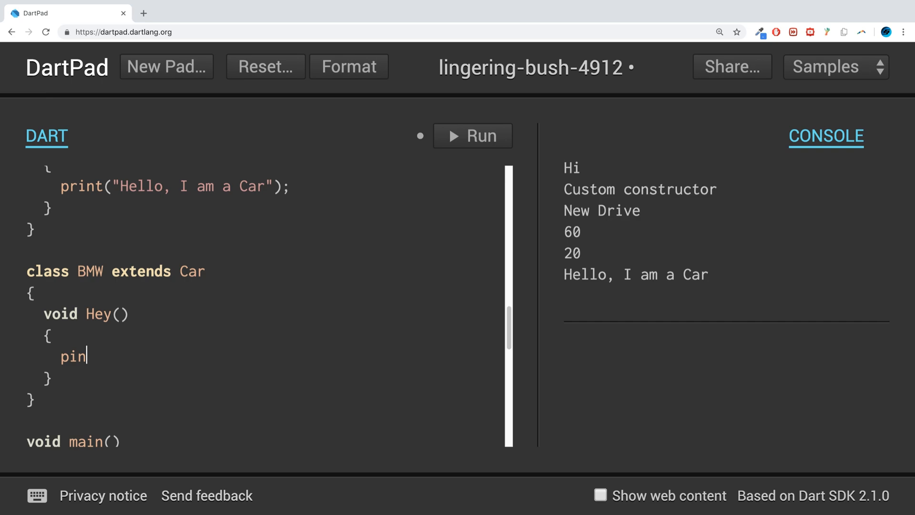
{"action": "type", "text": "rint();"}
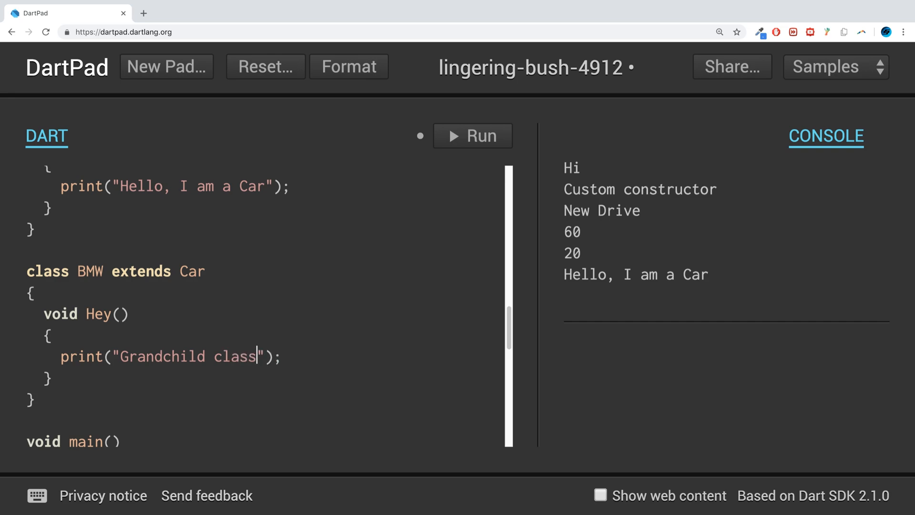
Step: Wrap the Car c1 test code in main() in a /* */ block comment
{"action": "scroll", "scroll_direction": "down", "scroll_amount": 3}
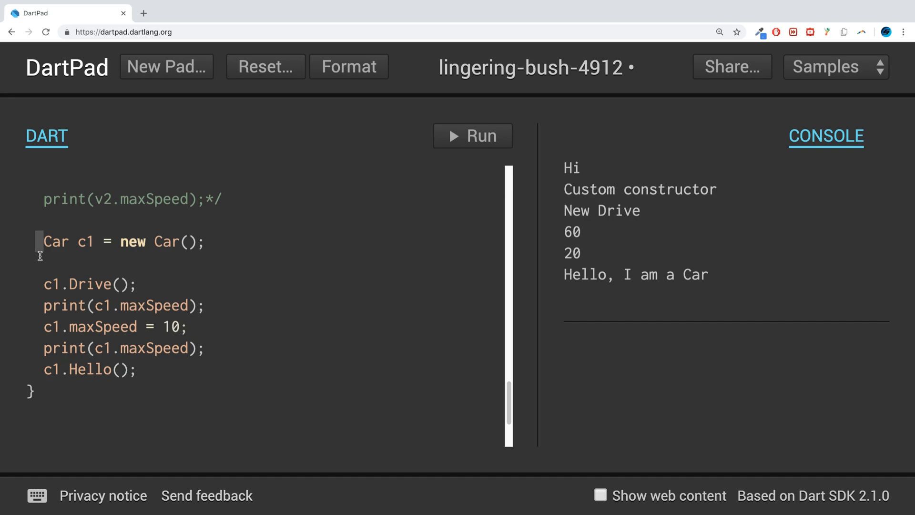
{"action": "type", "text": "/*"}
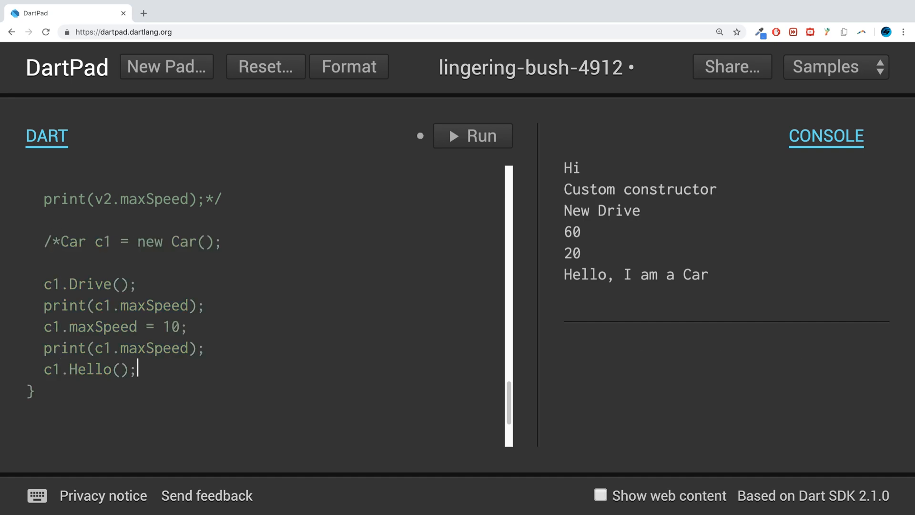
{"action": "type", "text": "*/"}
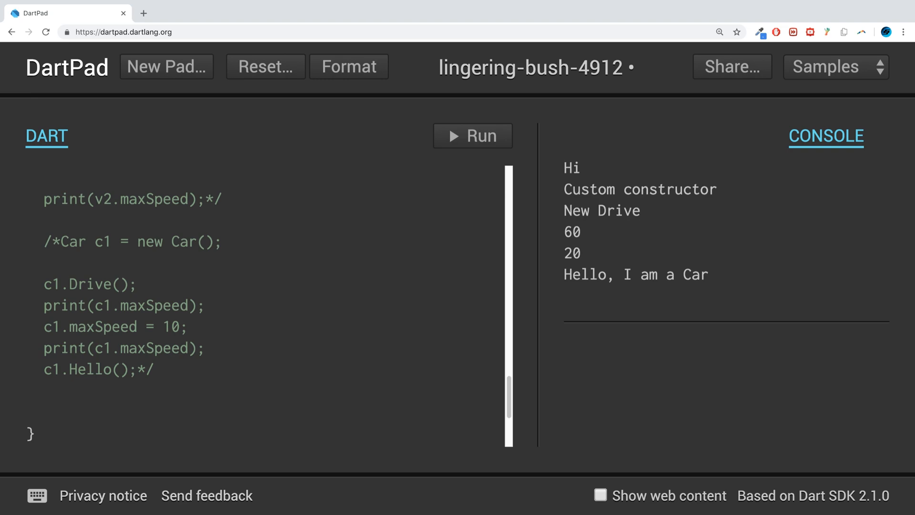
Step: Declare BMW b1 = new BMW(); in main, correcting the BMEW typo to BMW
{"action": "type", "text": "B"}
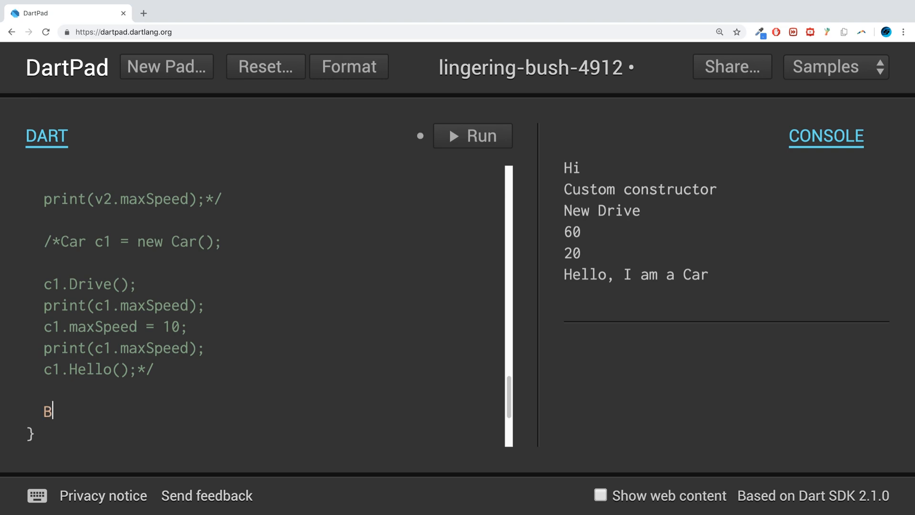
{"action": "type", "text": "MEW"}
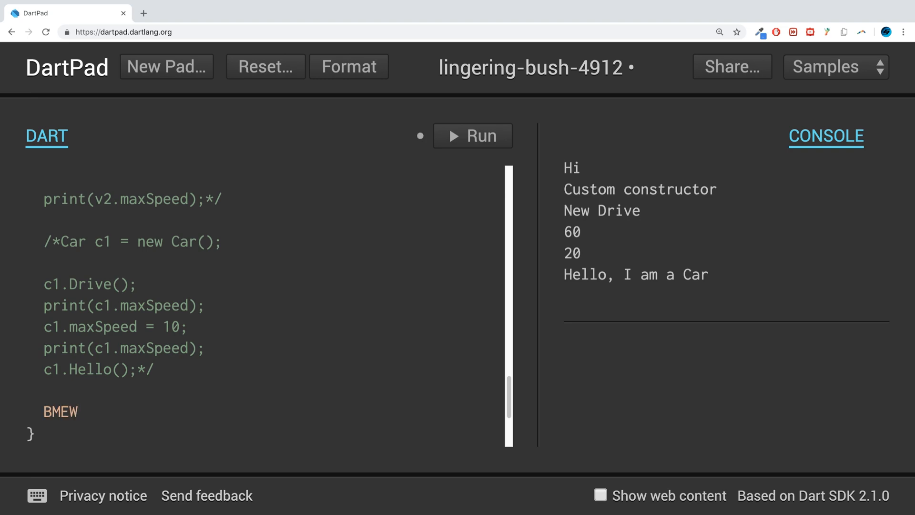
{"action": "key", "text": "Backspace"}
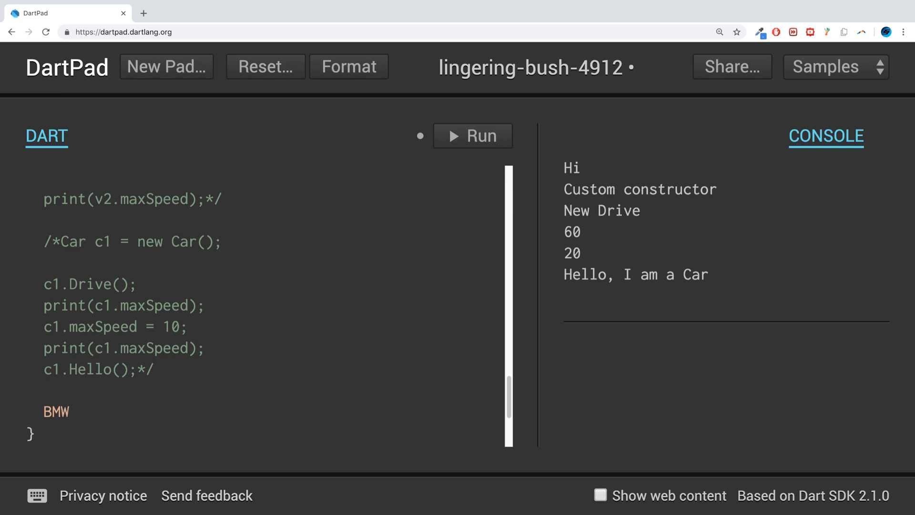
{"action": "type", "text": "b1"}
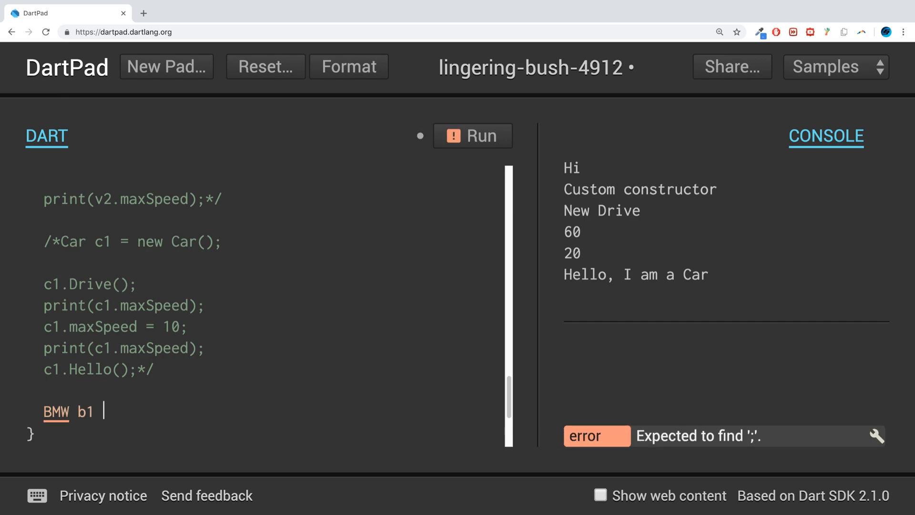
{"action": "type", "text": "= new"}
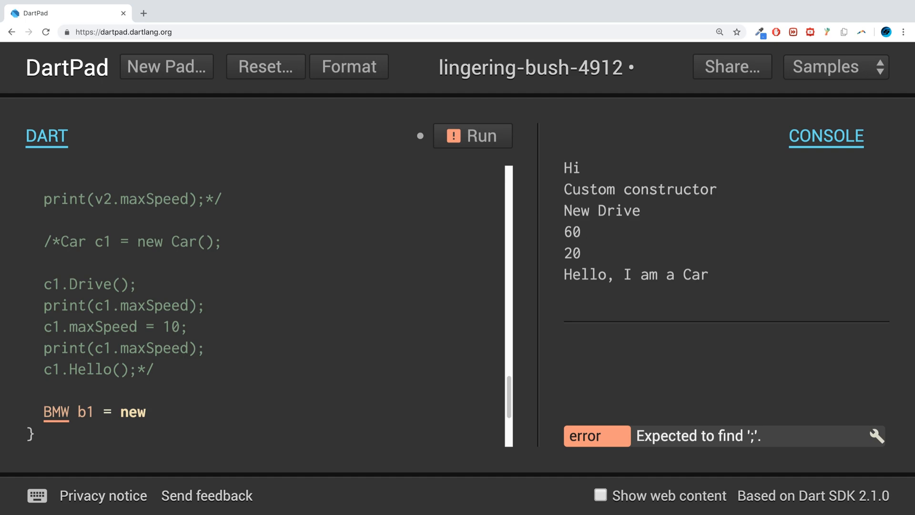
{"action": "type", "text": "BMW"}
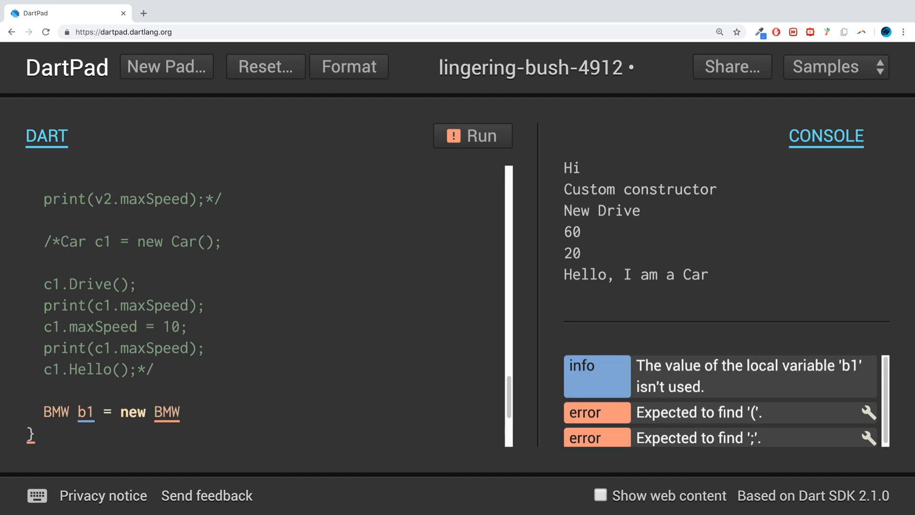
{"action": "type", "text": "()"}
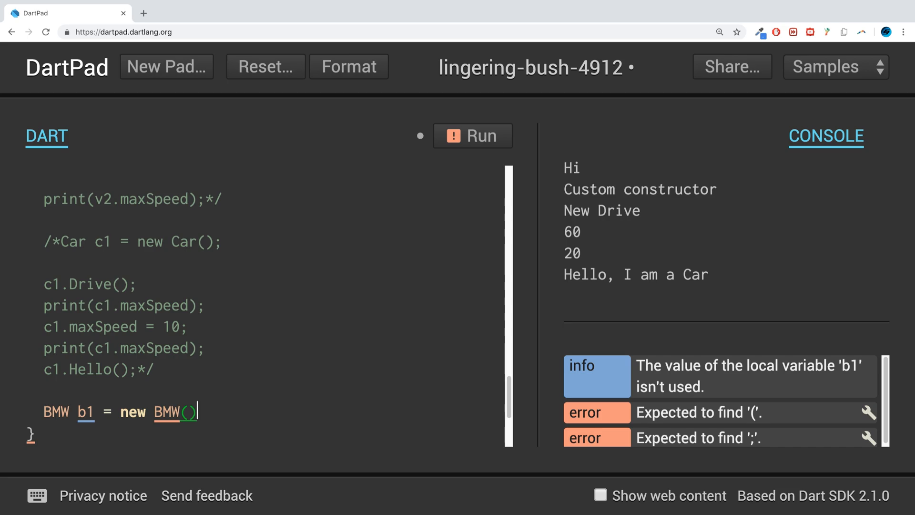
{"action": "type", "text": ";"}
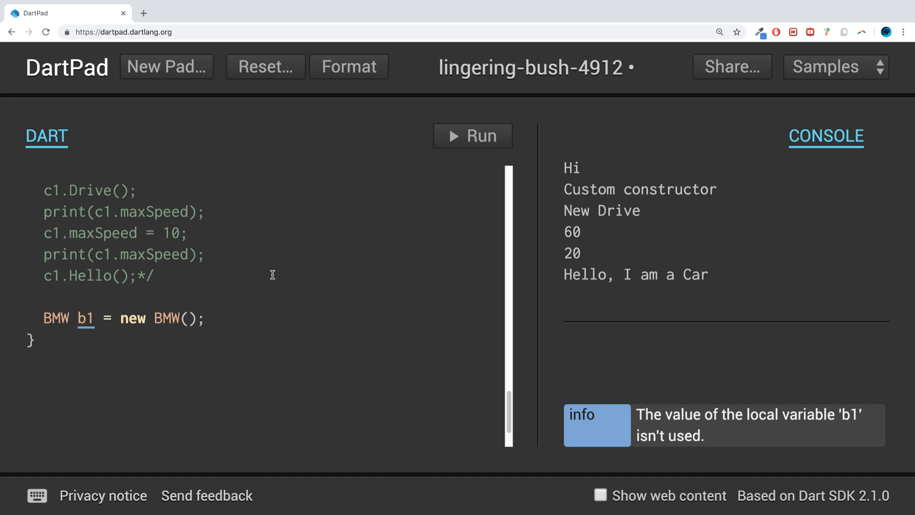
Step: Start a b1. member access and review the BMW class for its methods
{"action": "type", "text": "b1"}
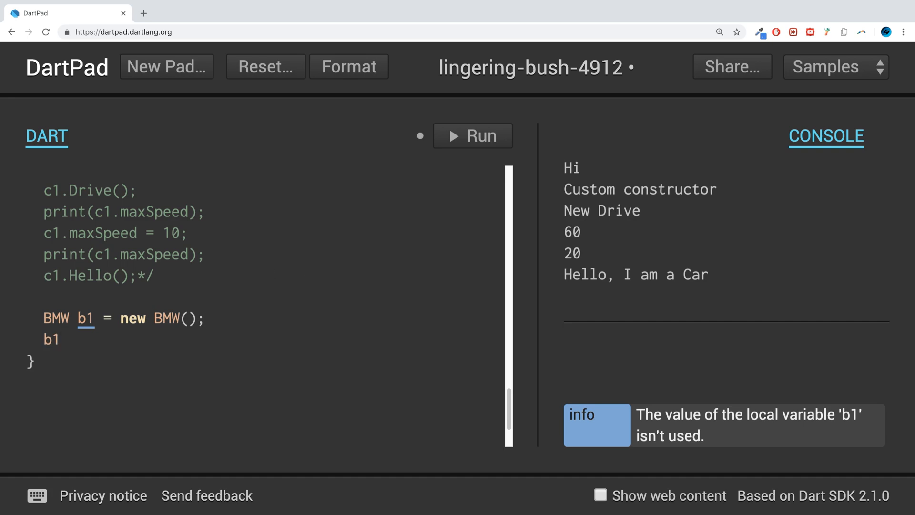
{"action": "type", "text": "."}
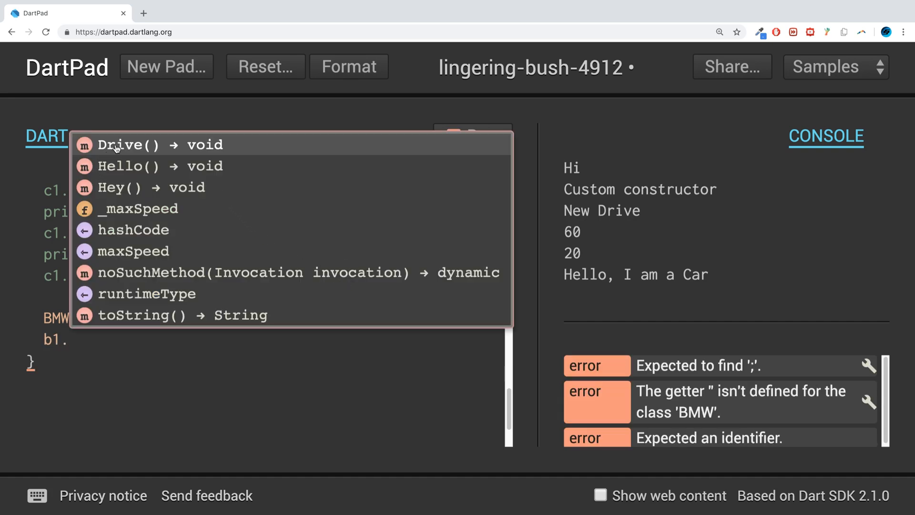
{"action": "mouse_move", "coordinate": [95, 190]}
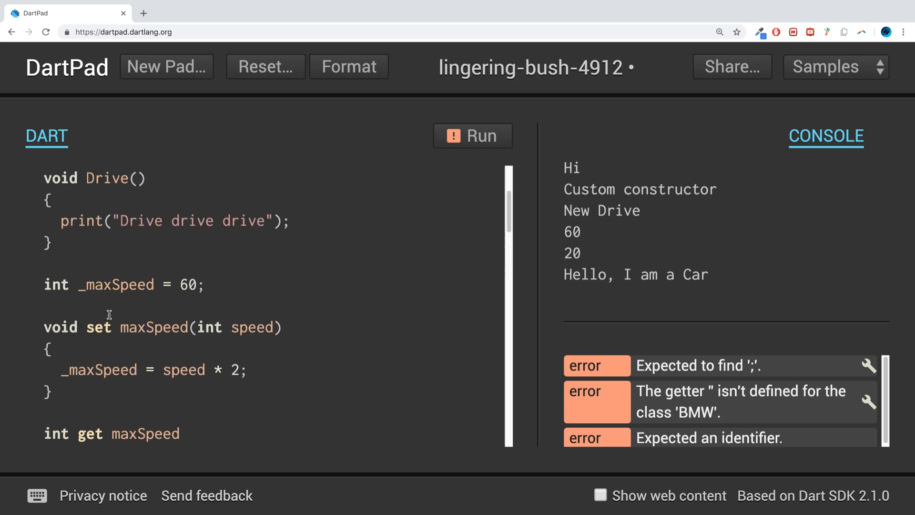
{"action": "scroll", "scroll_direction": "up", "scroll_amount": 3}
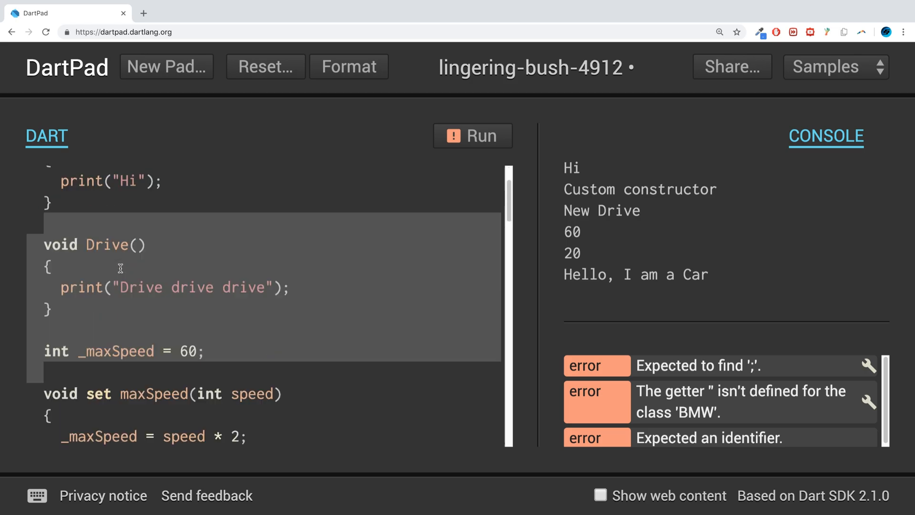
{"action": "scroll", "scroll_direction": "down", "scroll_amount": 3}
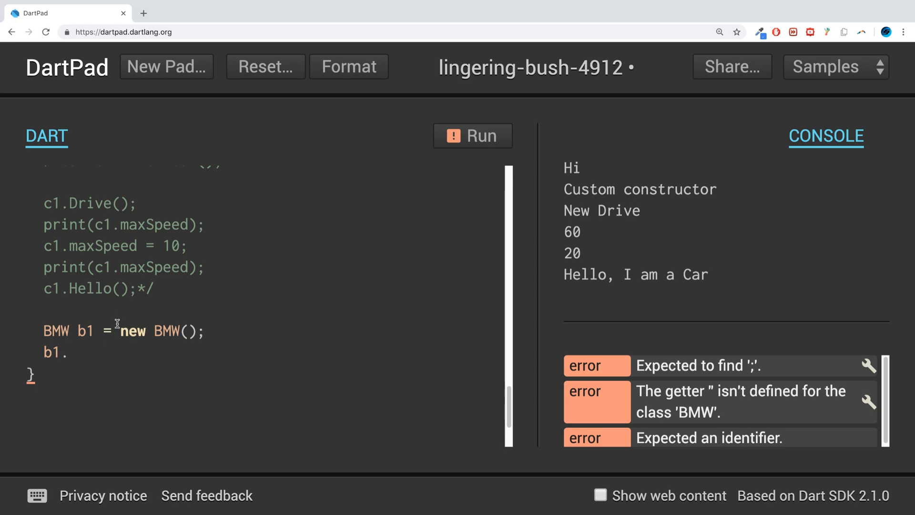
Step: Complete b1.Hey(); and run, printing Hi, Custom constructor and Grandchild class
{"action": "type", "text": "Hey"}
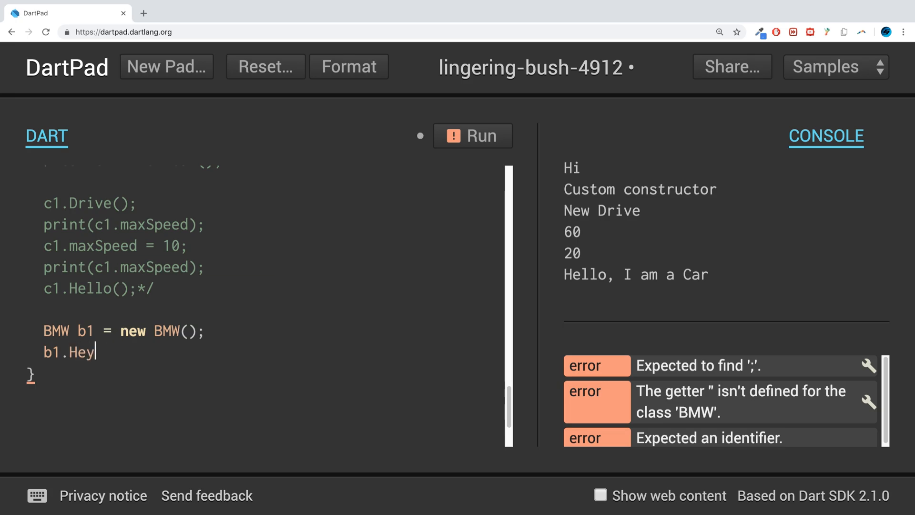
{"action": "type", "text": "();"}
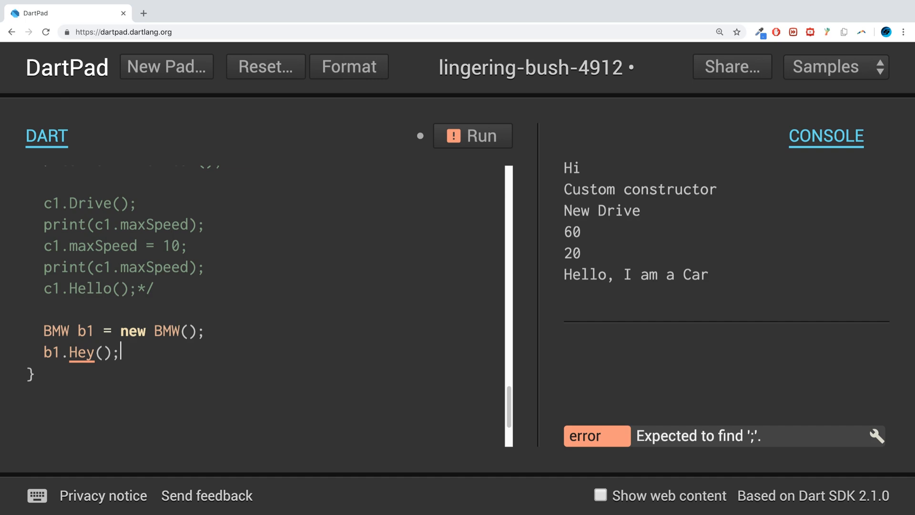
{"action": "left_click", "coordinate": [473, 137]}
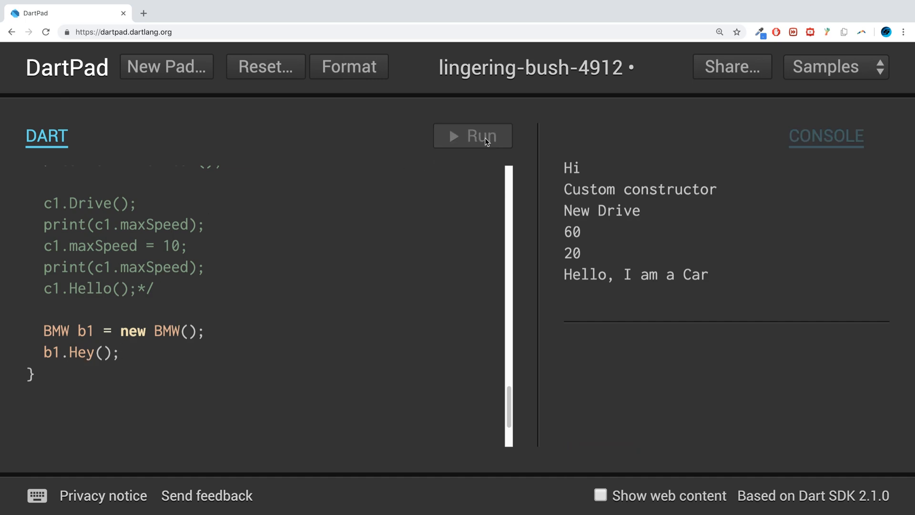
{"action": "left_click", "coordinate": [473, 135]}
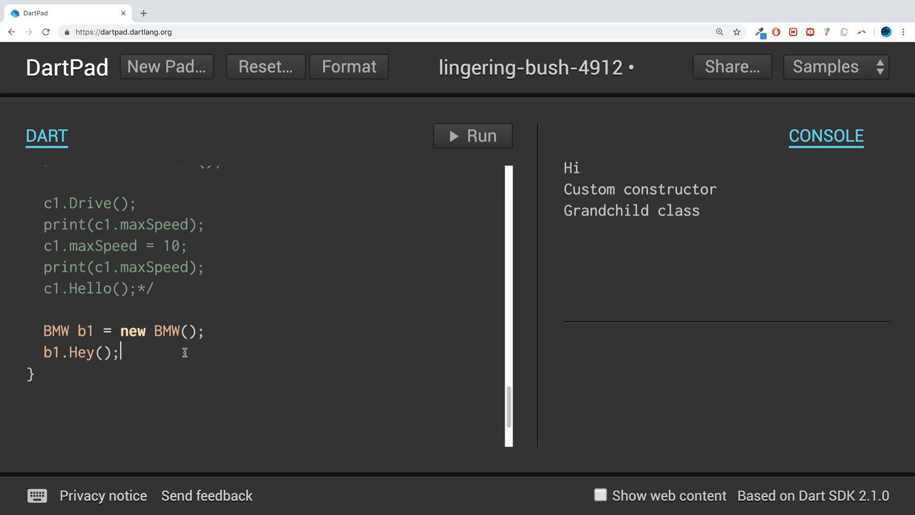
Step: Add b1.Drive(); and rerun so New Drive appears in the console output
{"action": "type", "text": "b1"}
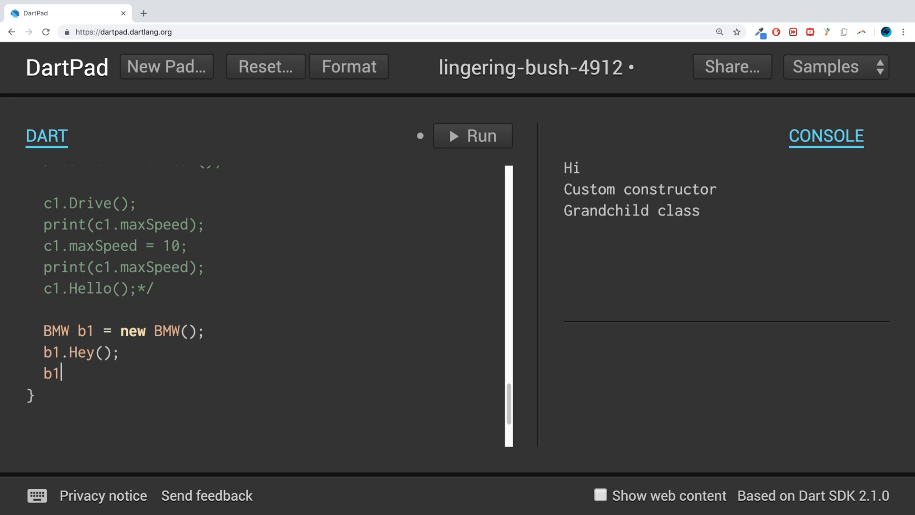
{"action": "type", "text": ".Drive"}
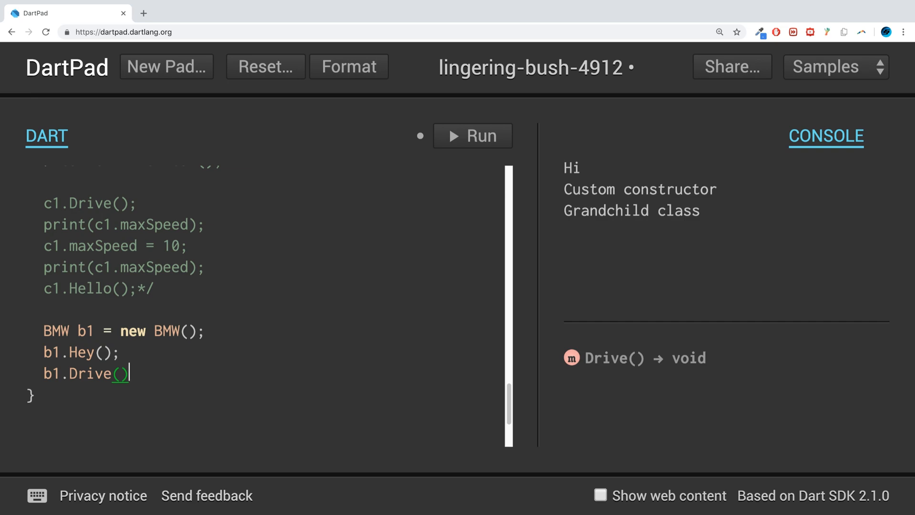
{"action": "type", "text": "();"}
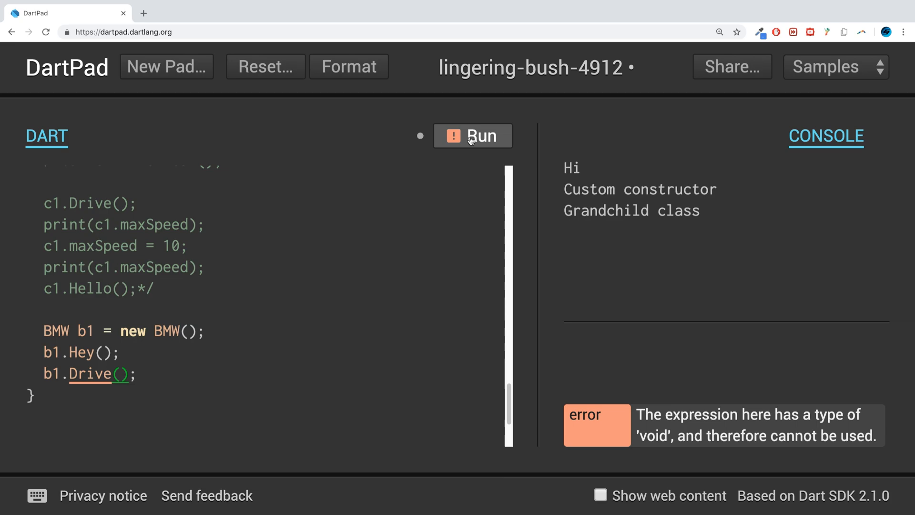
{"action": "left_click", "coordinate": [473, 136]}
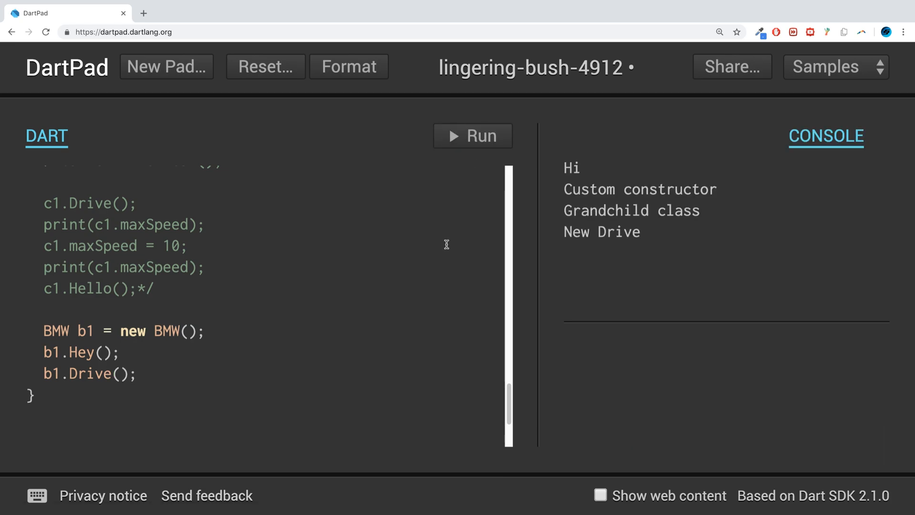
{"action": "scroll", "scroll_direction": "up", "scroll_amount": 3}
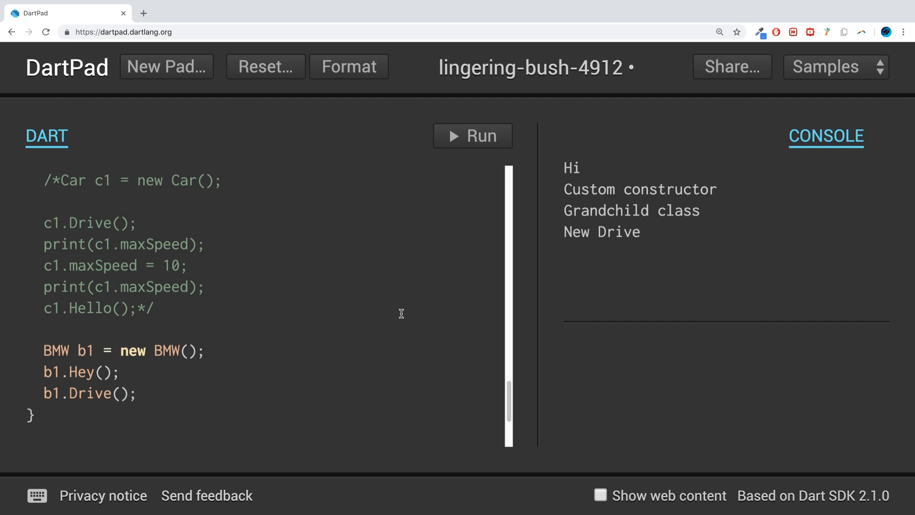